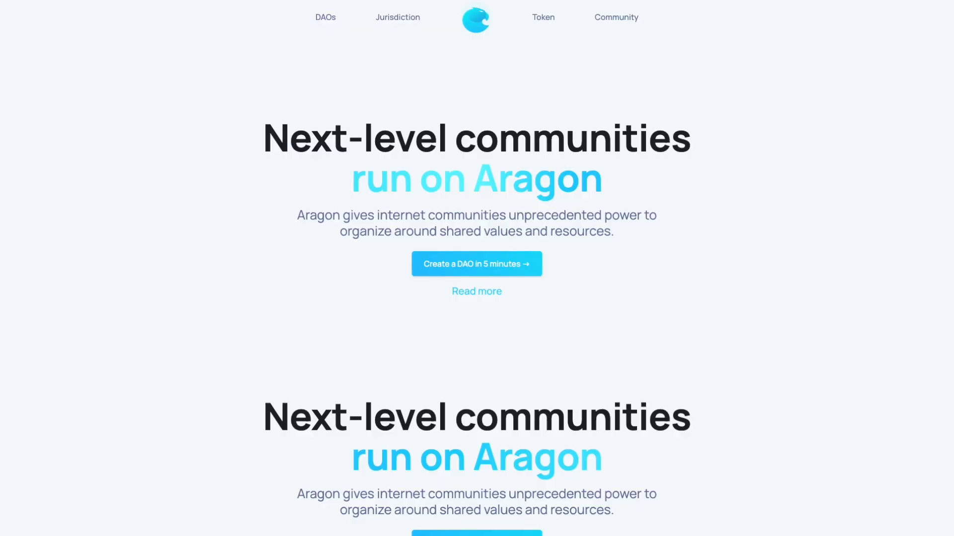
scroll("down", 3)
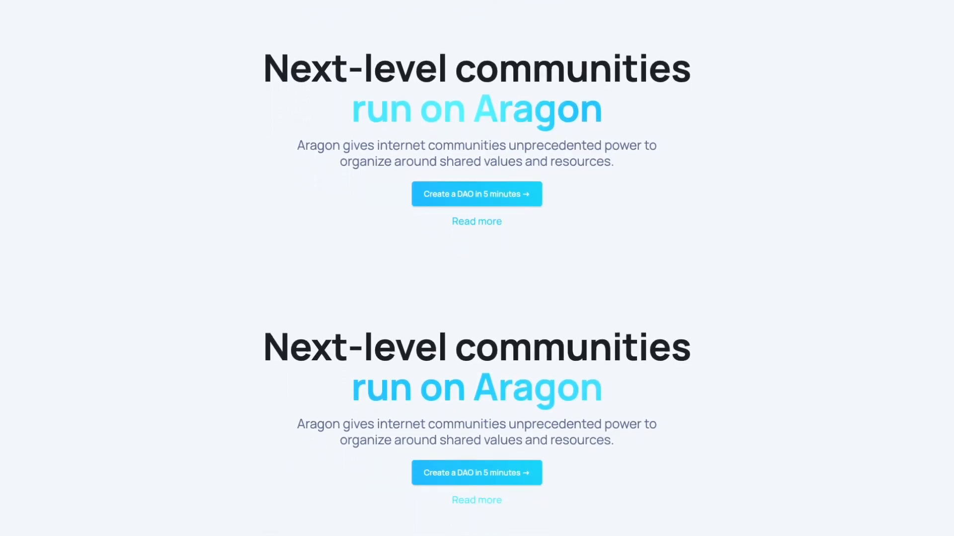
scroll("down", 3)
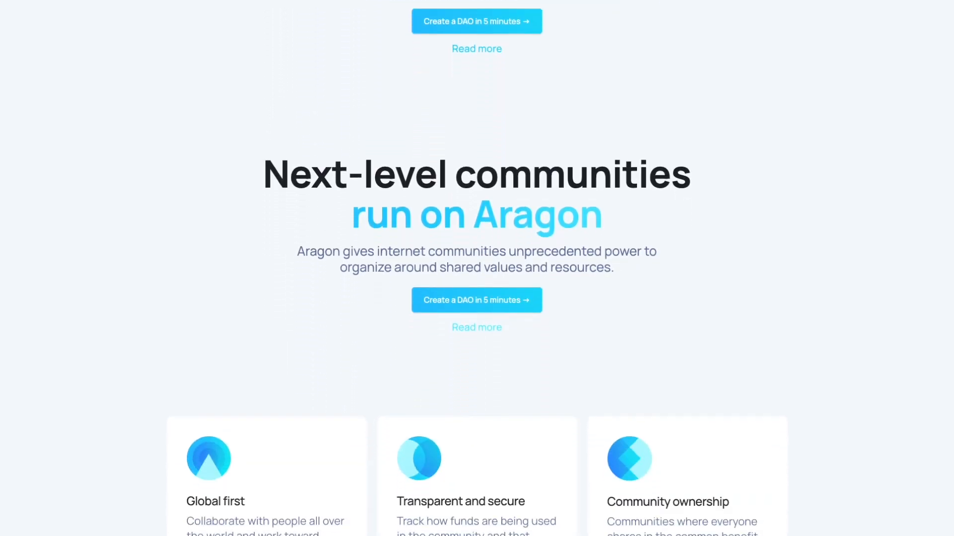
scroll("down", 3)
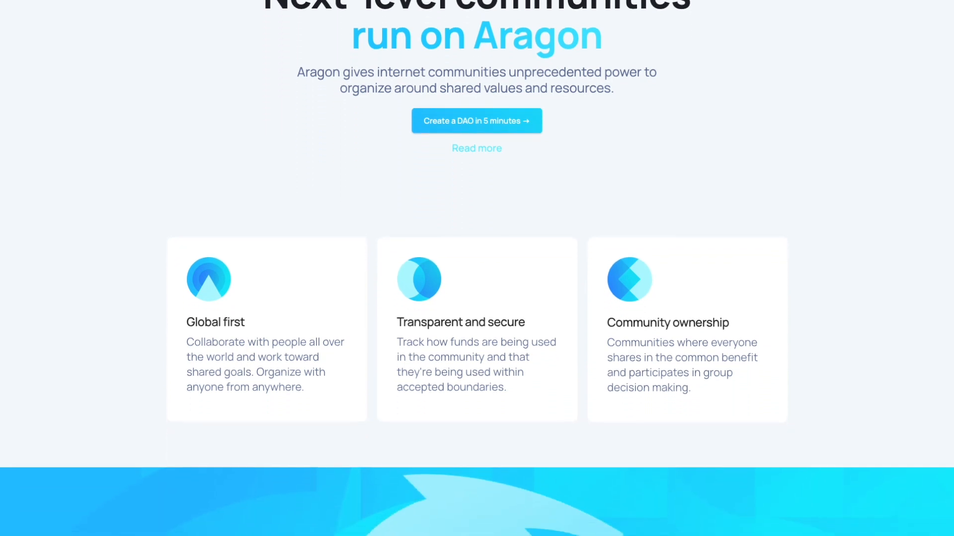
scroll("down", 3)
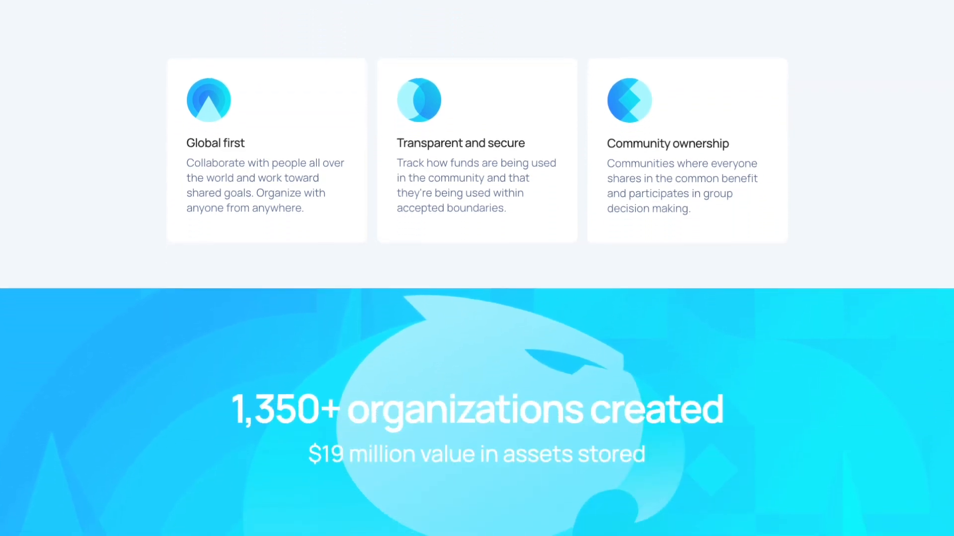
scroll("down", 3)
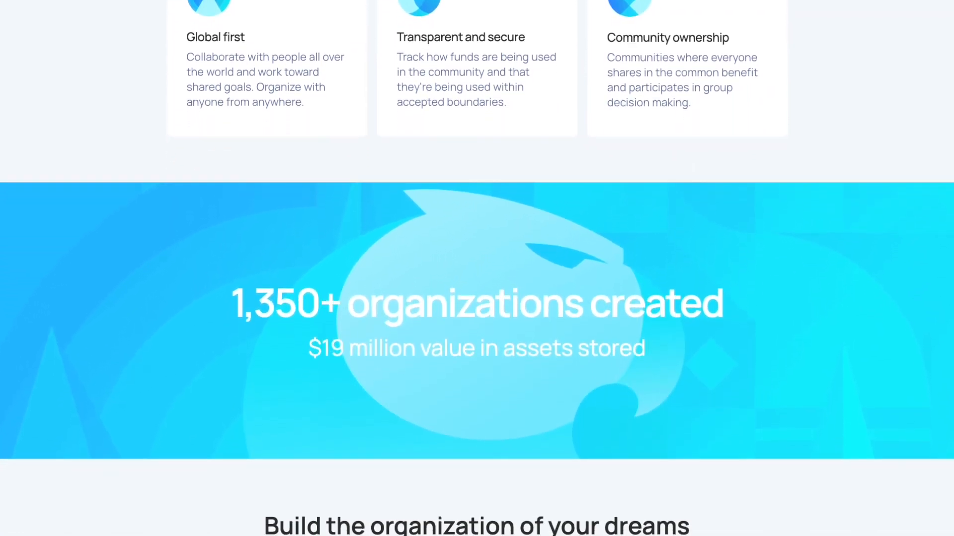